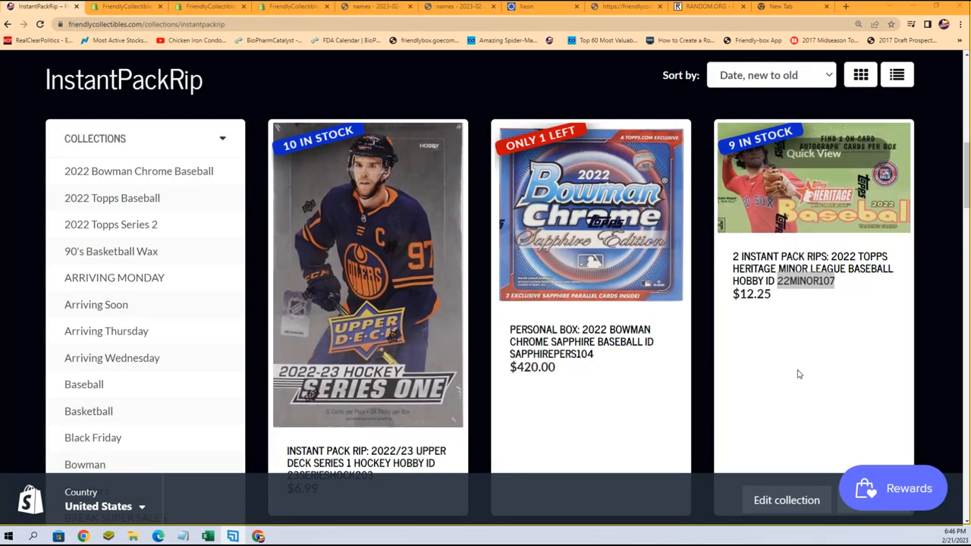
Step: Open the 2022 Topps Heritage Minor League instant pack rip page and highlight '9 left in stock'
{"action": "left_click", "coordinate": [814, 176]}
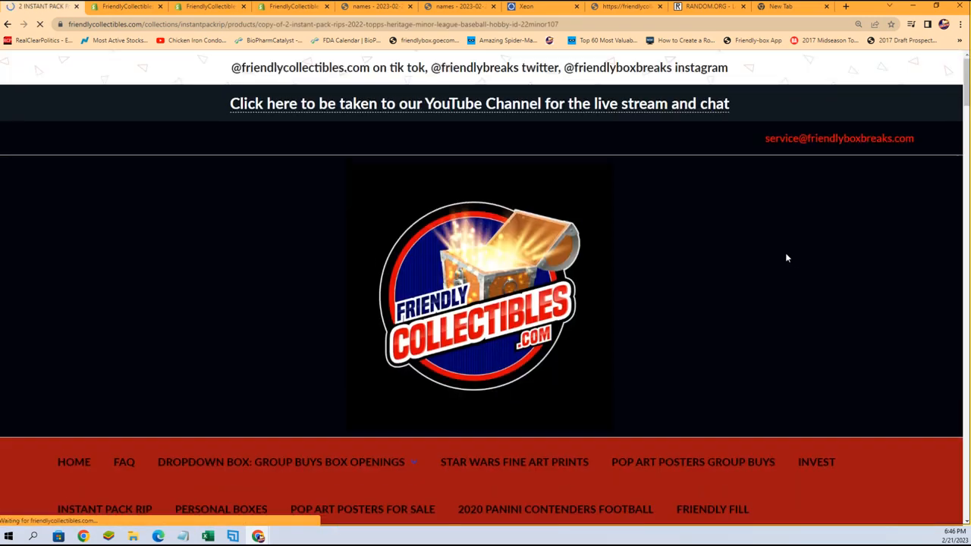
{"action": "scroll", "scroll_direction": "down", "scroll_amount": 3}
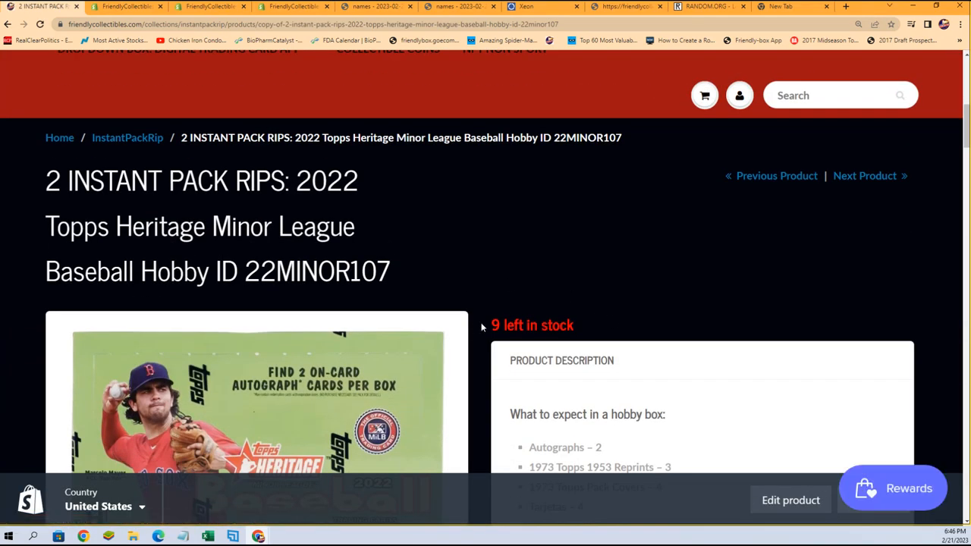
{"action": "double_click", "coordinate": [531, 325]}
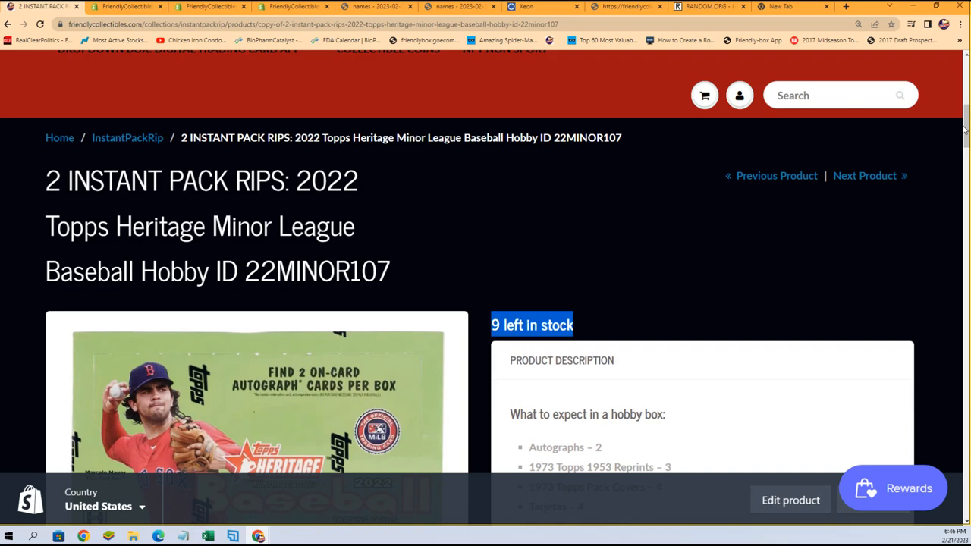
Step: Scroll through the product description and back toward the top
{"action": "scroll", "scroll_direction": "down", "scroll_amount": 3}
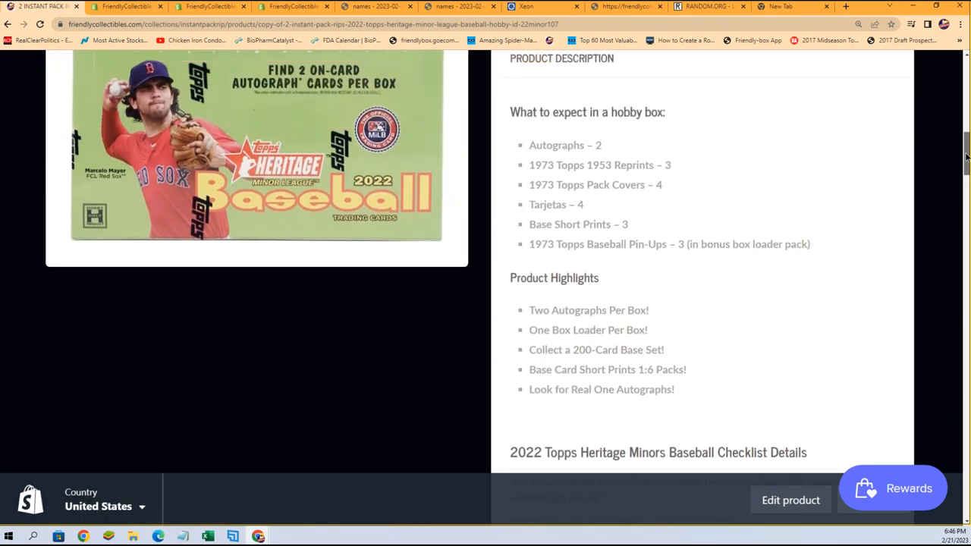
{"action": "scroll", "scroll_direction": "down", "scroll_amount": 3}
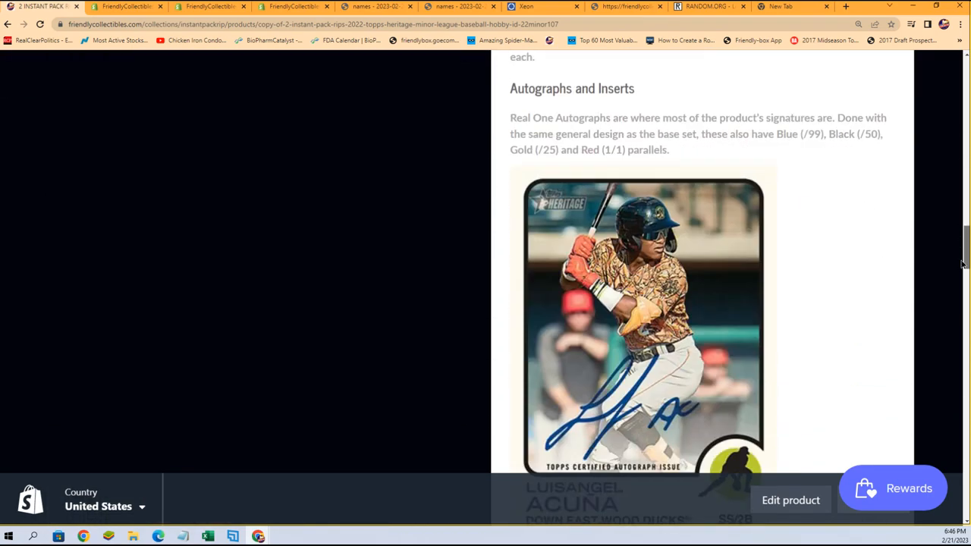
{"action": "scroll", "scroll_direction": "down", "scroll_amount": 3}
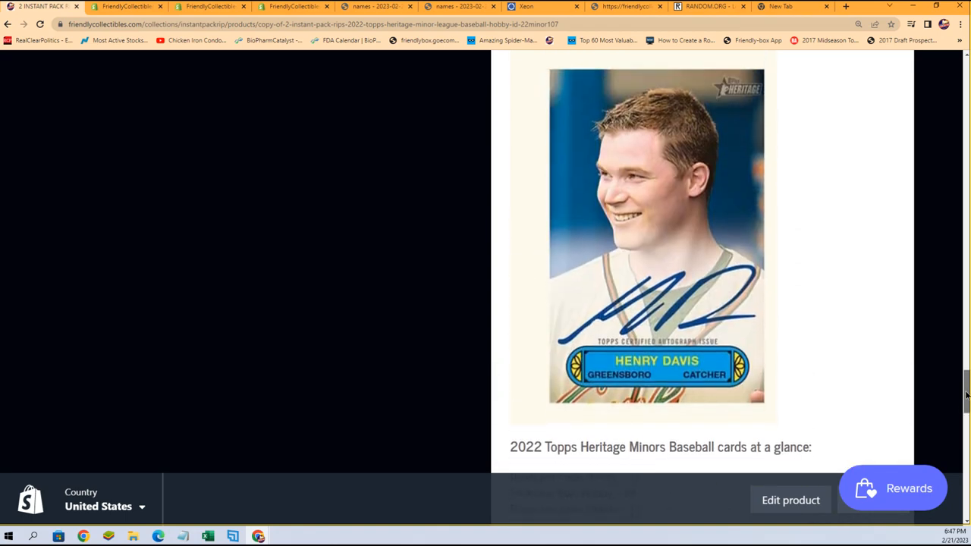
{"action": "scroll", "scroll_direction": "down", "scroll_amount": 3}
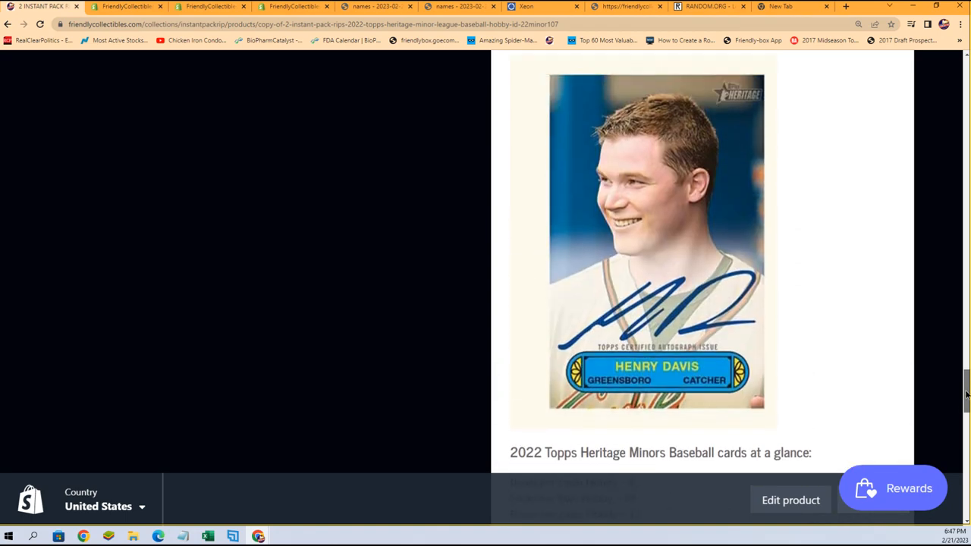
{"action": "scroll", "scroll_direction": "down", "scroll_amount": 3}
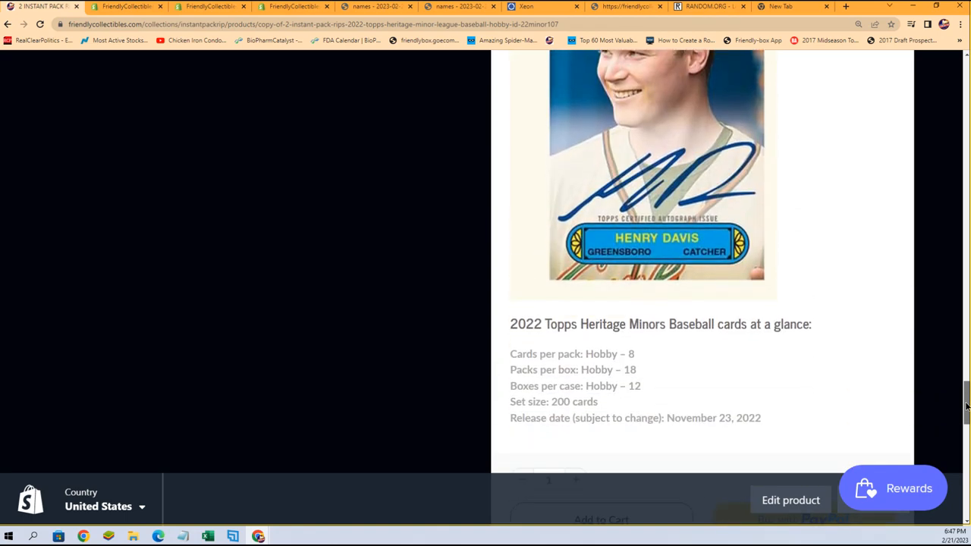
{"action": "scroll", "scroll_direction": "up", "scroll_amount": 3}
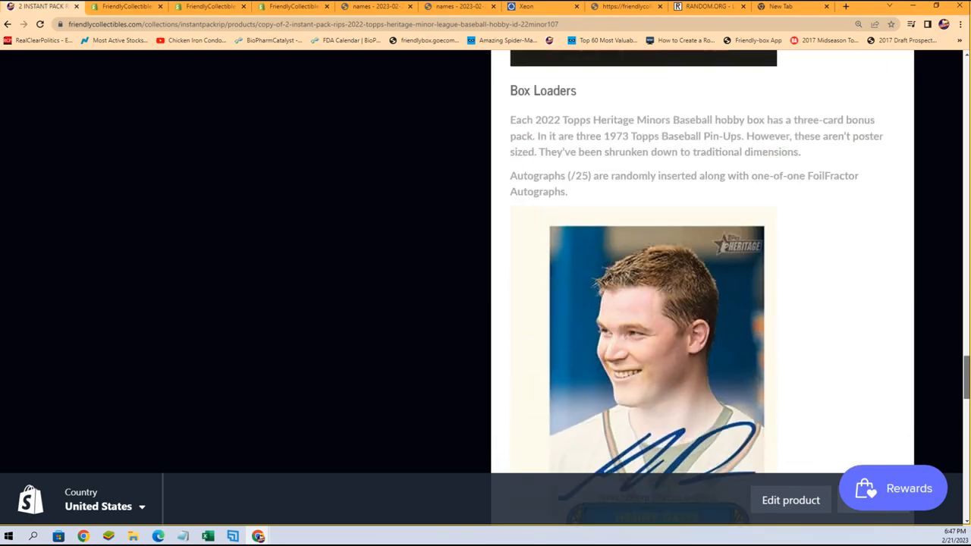
{"action": "scroll", "scroll_direction": "down", "scroll_amount": 3}
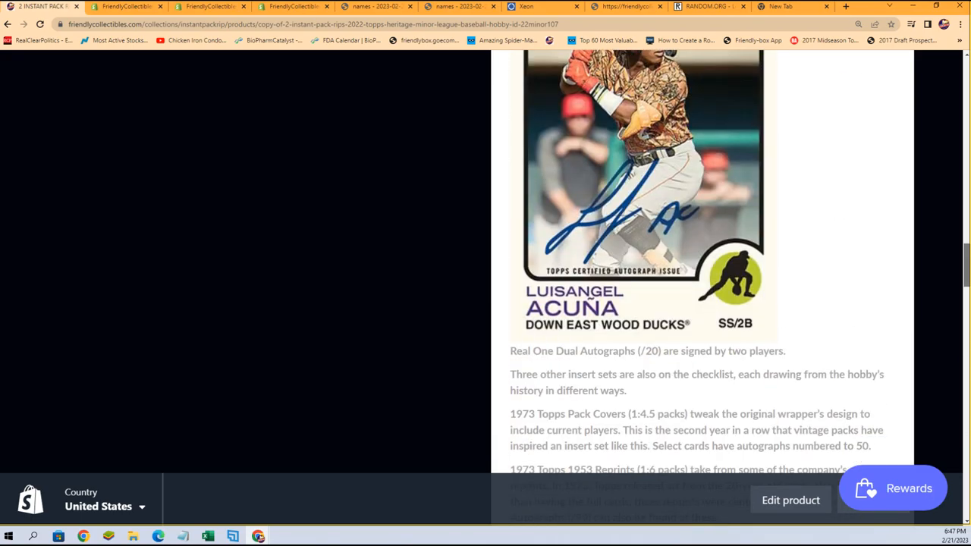
{"action": "scroll", "scroll_direction": "up", "scroll_amount": 3}
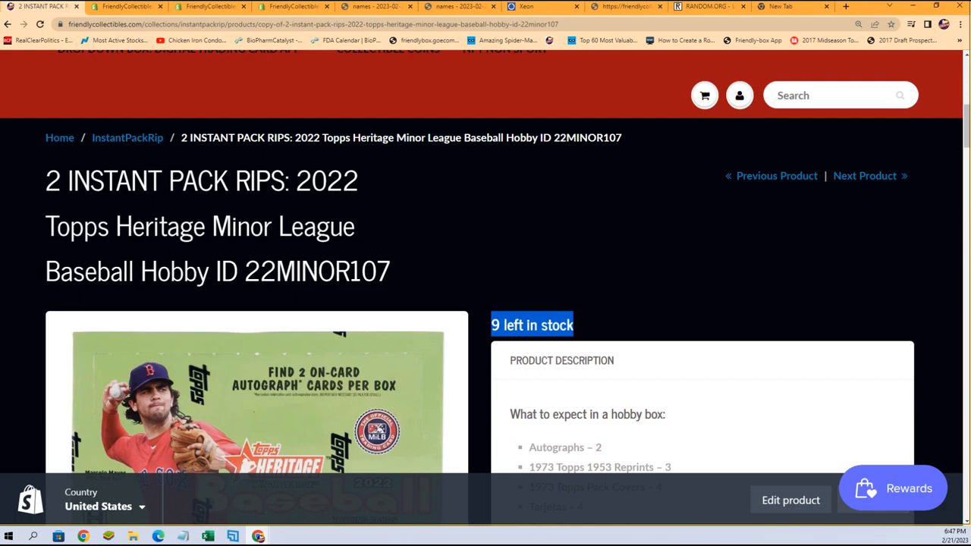
Step: Switch to the RANDOM.ORG List Randomizer tab
{"action": "left_click", "coordinate": [710, 6]}
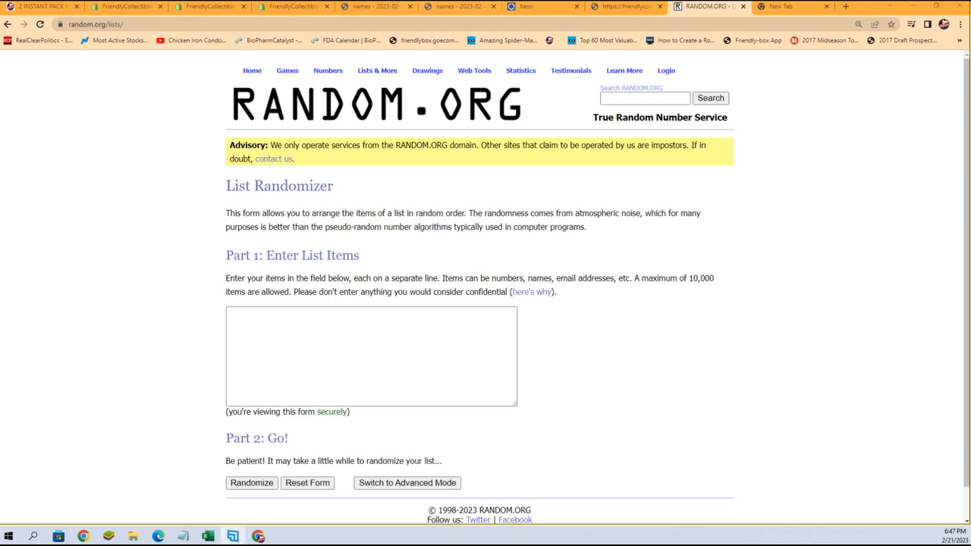
{"action": "mouse_move", "coordinate": [467, 240]}
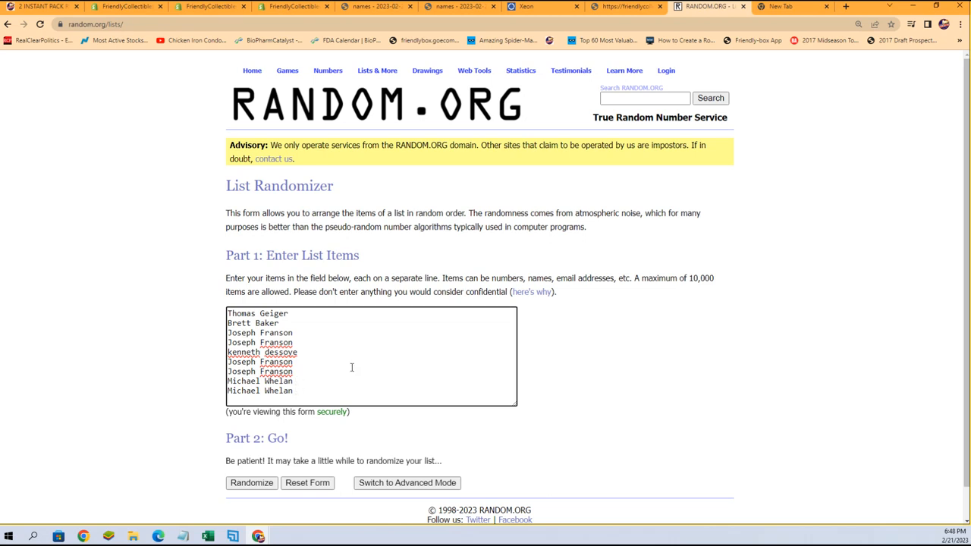
{"action": "mouse_move", "coordinate": [243, 496]}
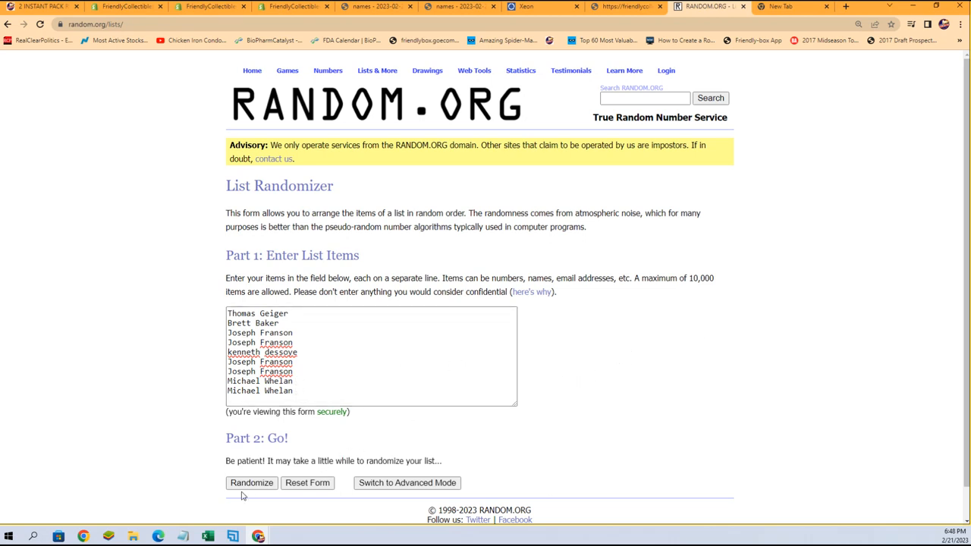
{"action": "left_click", "coordinate": [251, 483]}
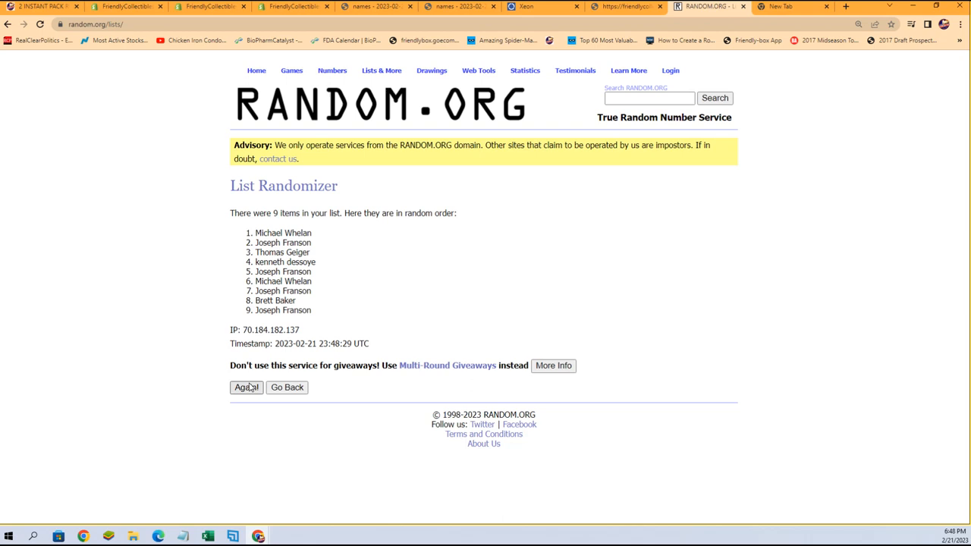
{"action": "left_click", "coordinate": [246, 387]}
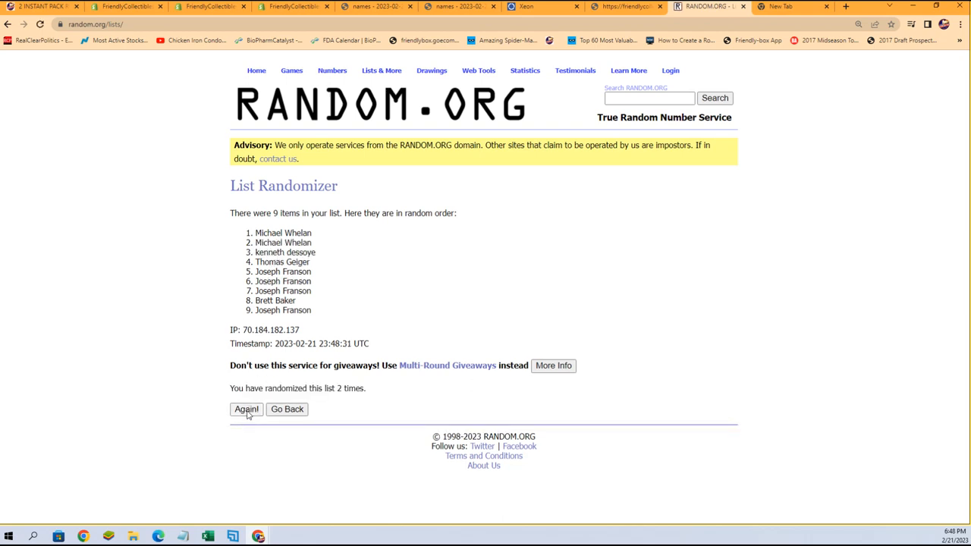
{"action": "left_click", "coordinate": [245, 409]}
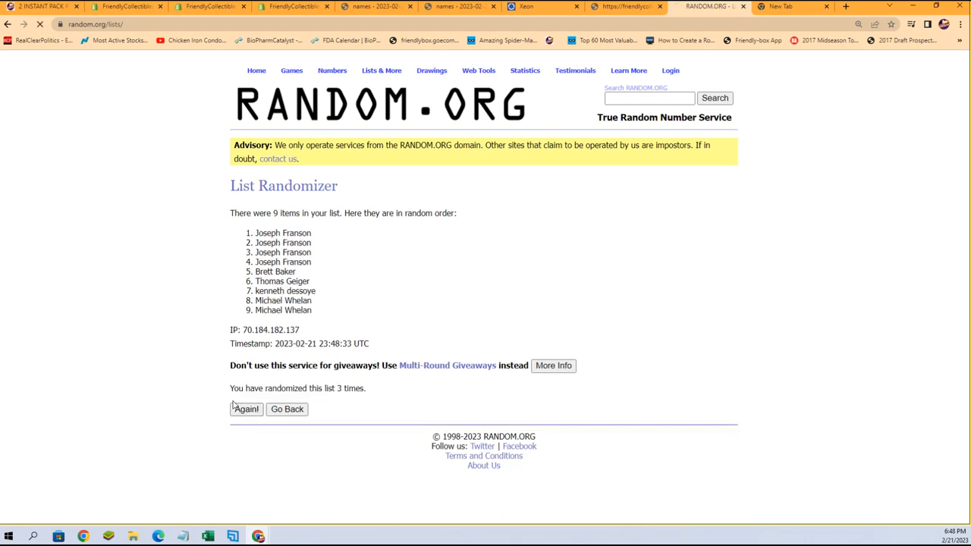
{"action": "left_click", "coordinate": [246, 409]}
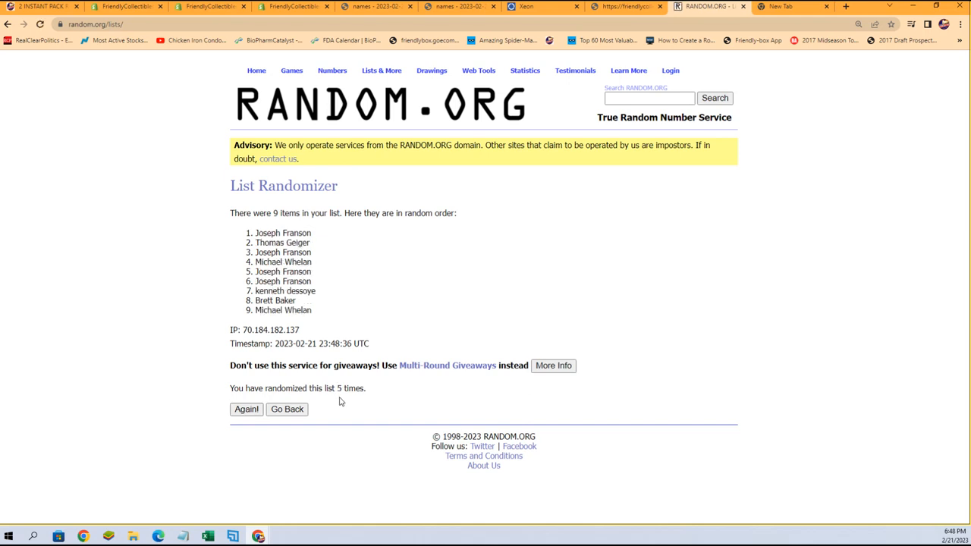
{"action": "left_click", "coordinate": [246, 409]}
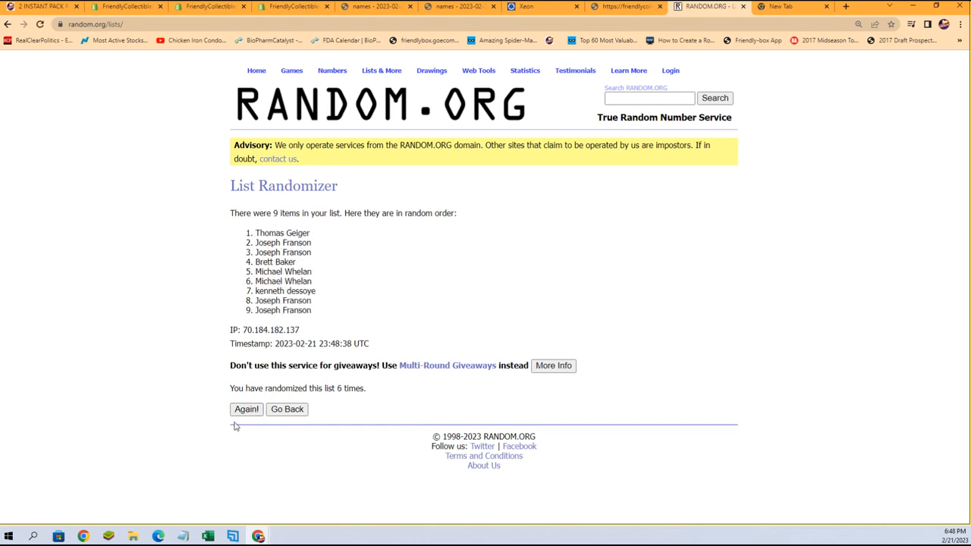
{"action": "left_click", "coordinate": [246, 409]}
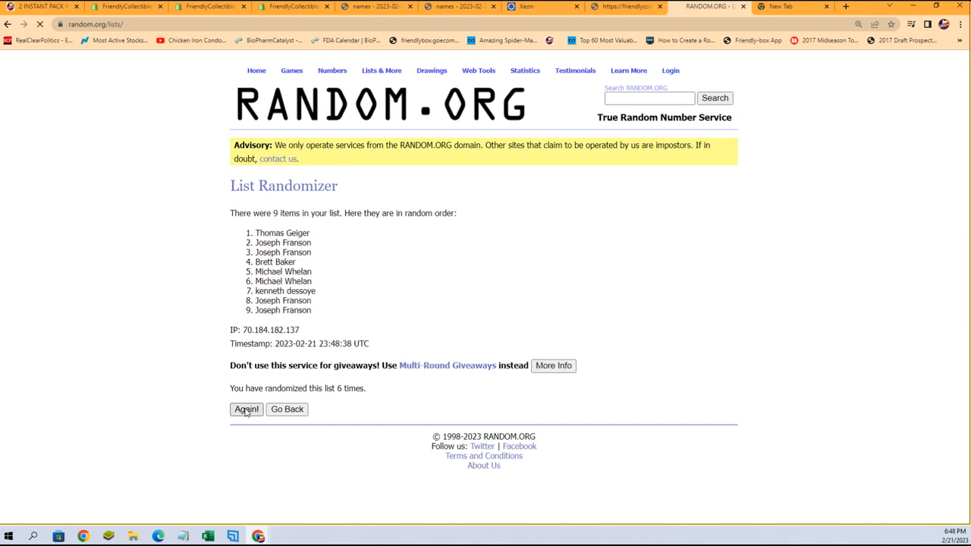
{"action": "left_click", "coordinate": [246, 410]}
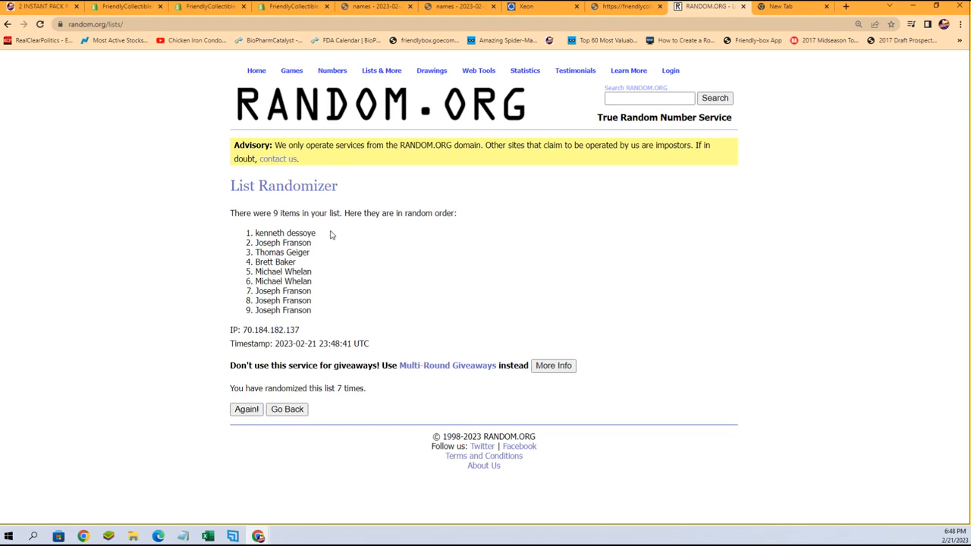
{"action": "right_click", "coordinate": [285, 234]}
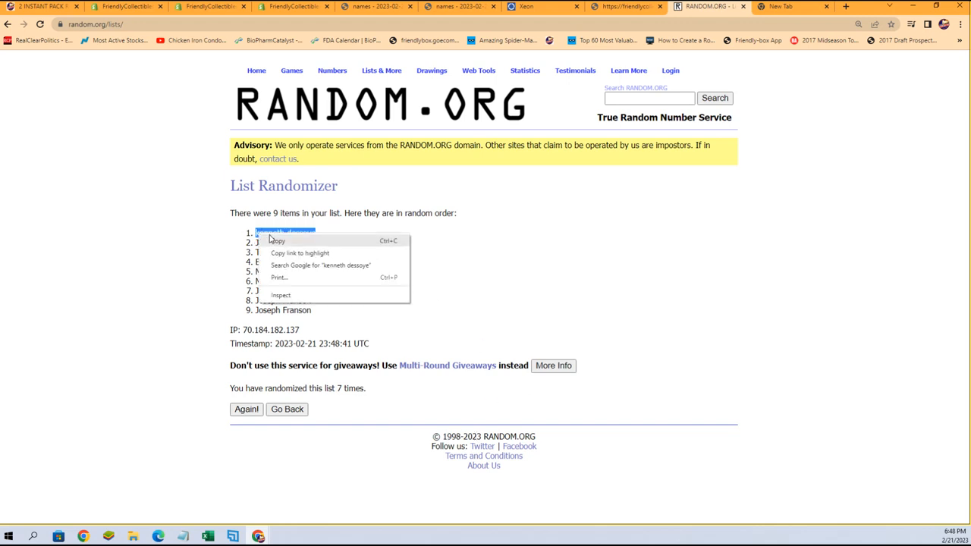